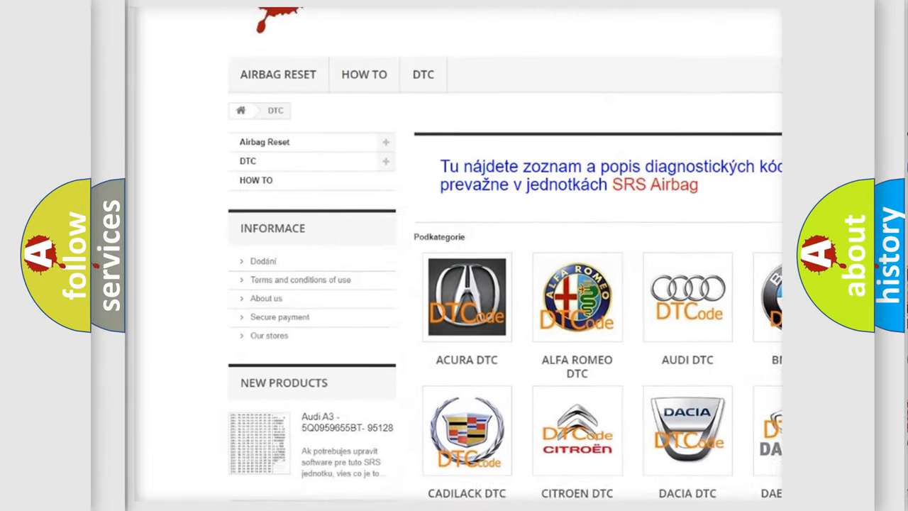
scroll(down, 3)
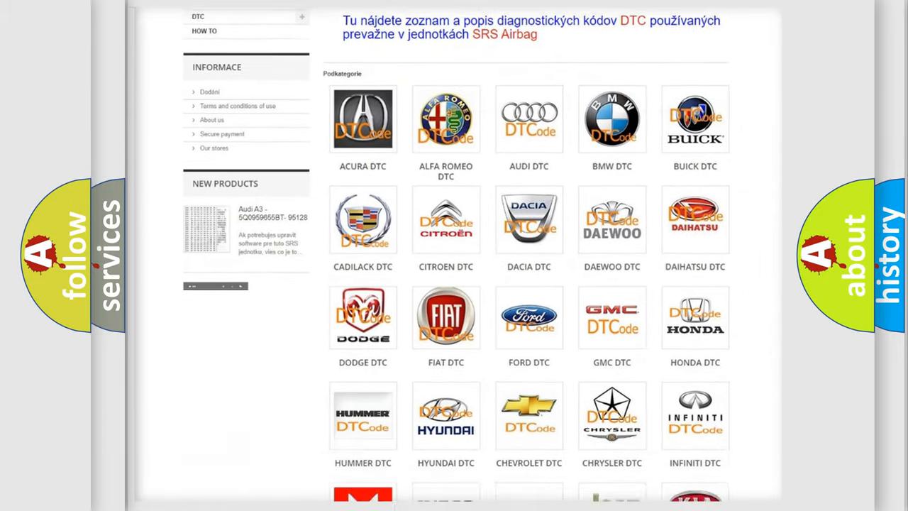
scroll(down, 3)
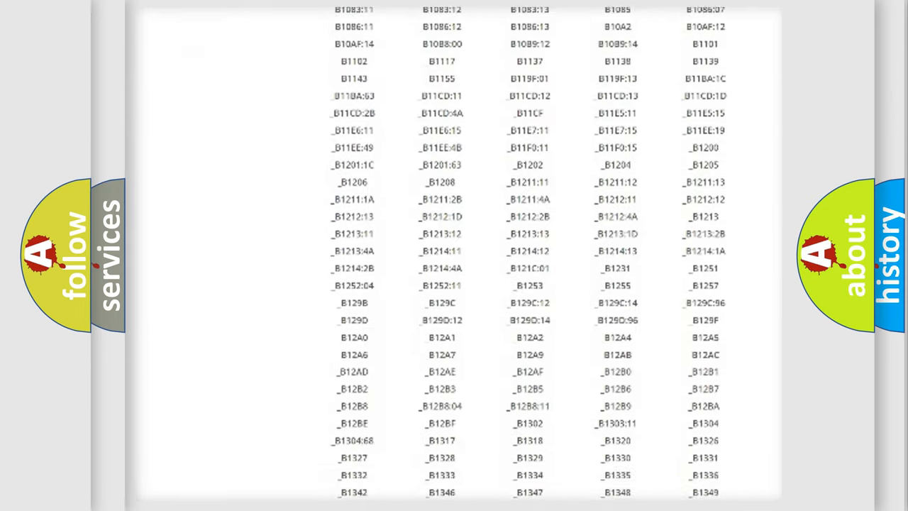
scroll(down, 3)
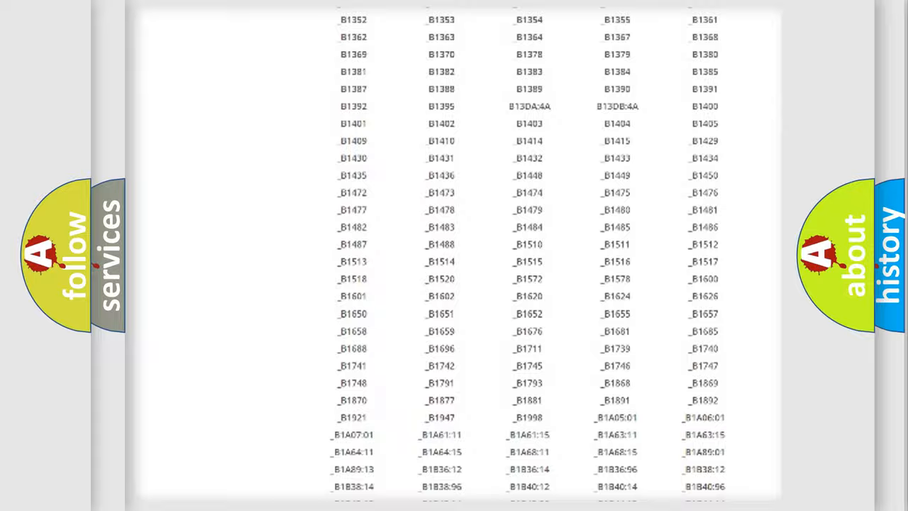